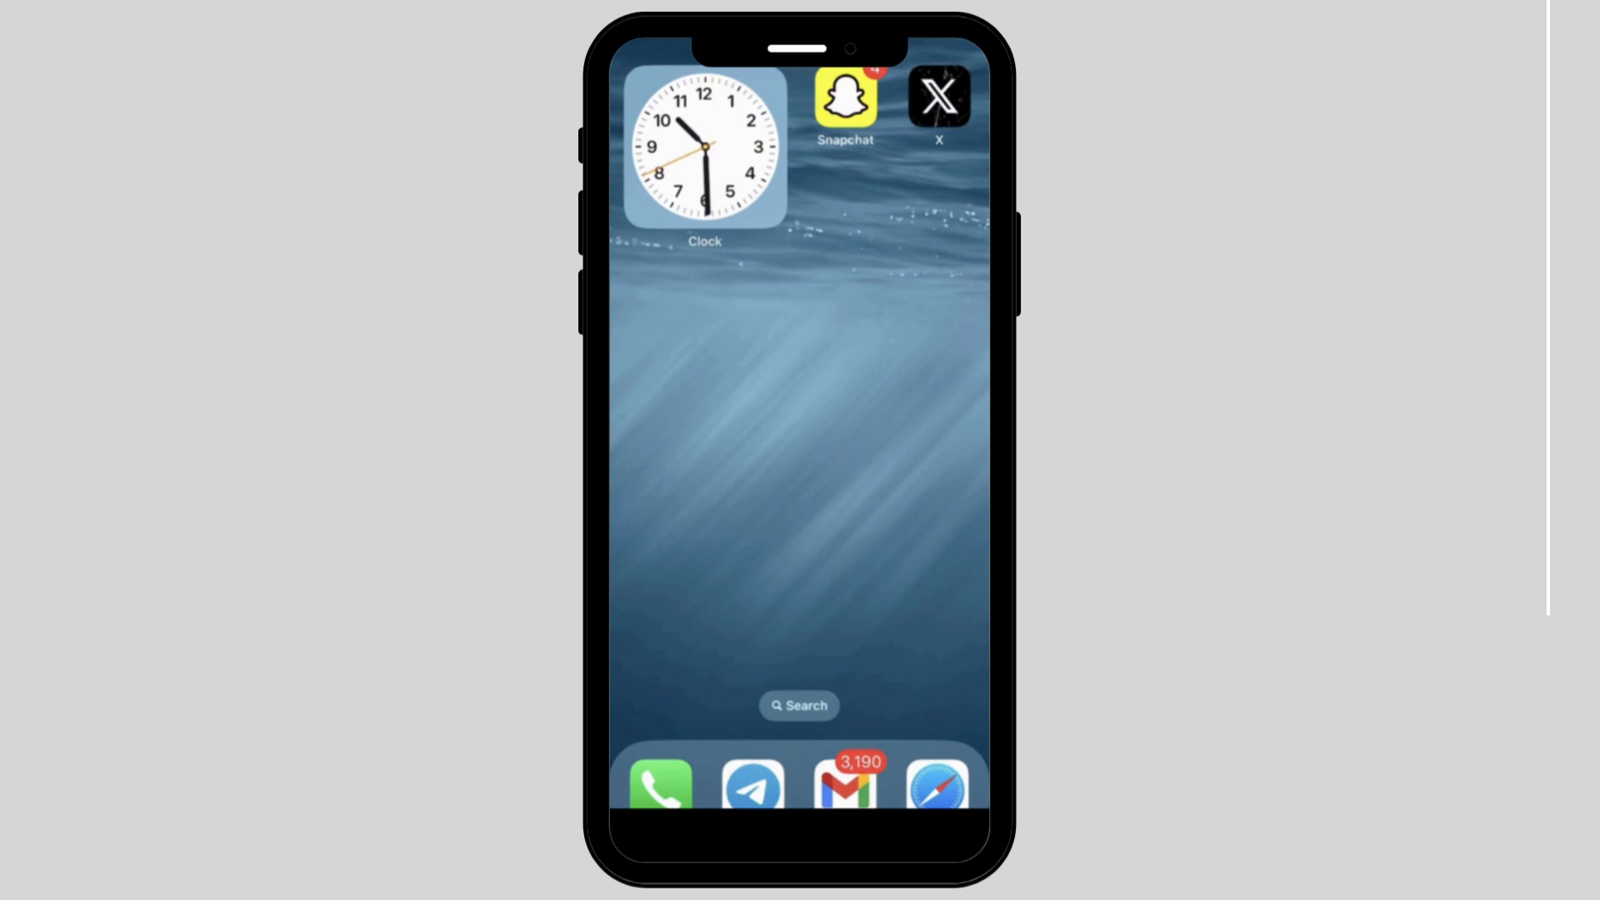
Launch the X app and open the account side menu from the profile picture
{"action": "left_click", "coordinate": [936, 97]}
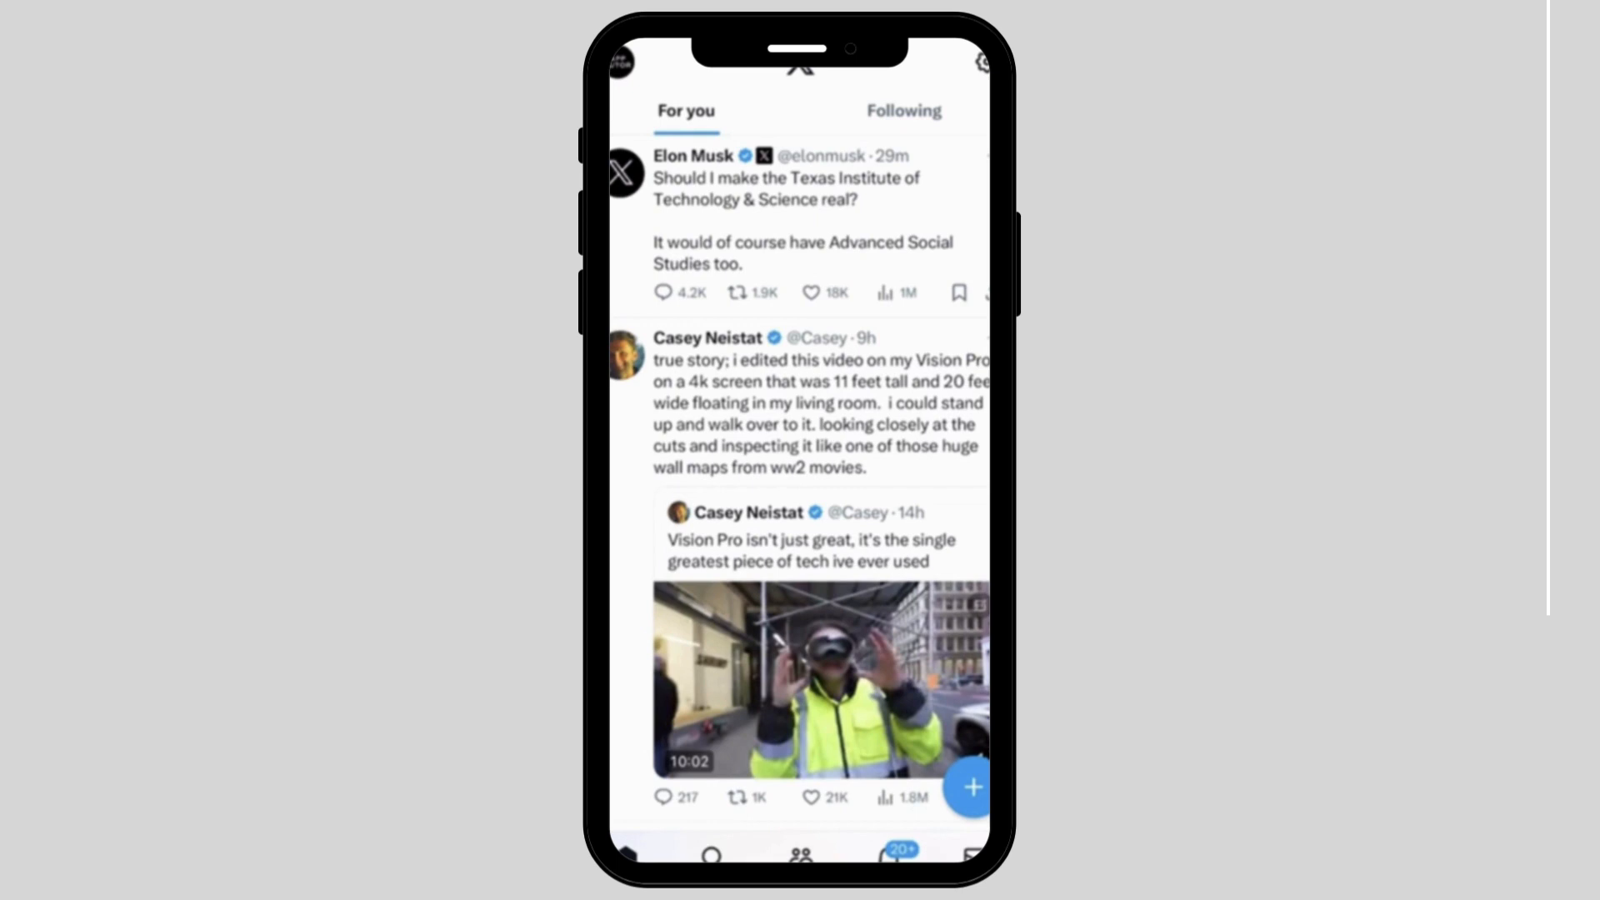
{"action": "left_click", "coordinate": [619, 62]}
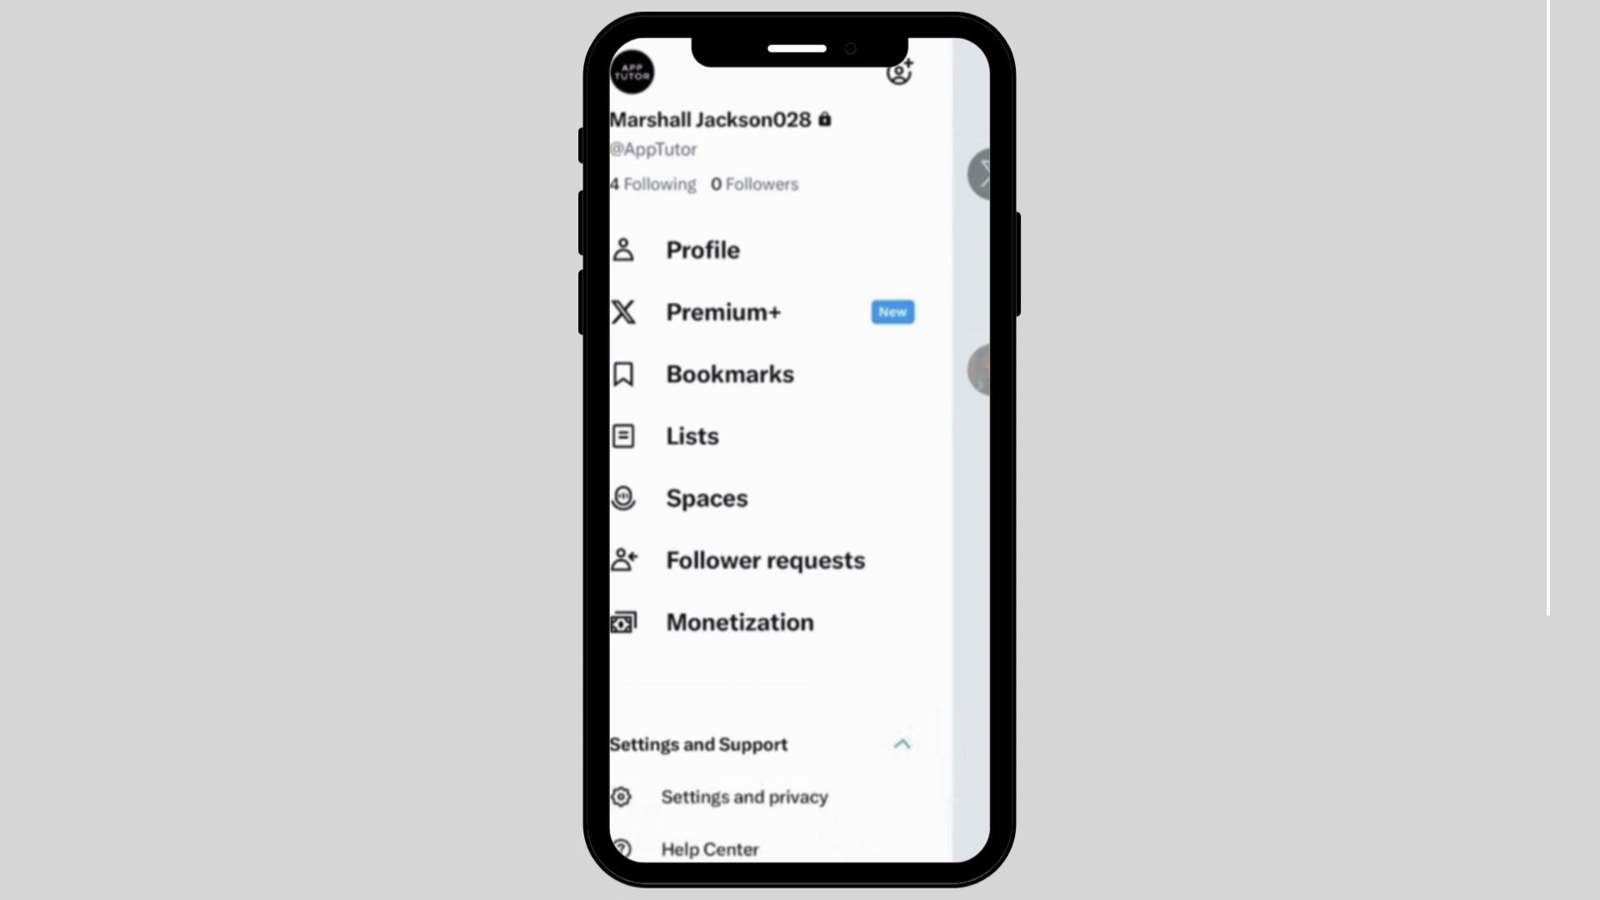
Go to Settings and privacy to reach the data archive download page
{"action": "left_click", "coordinate": [744, 797]}
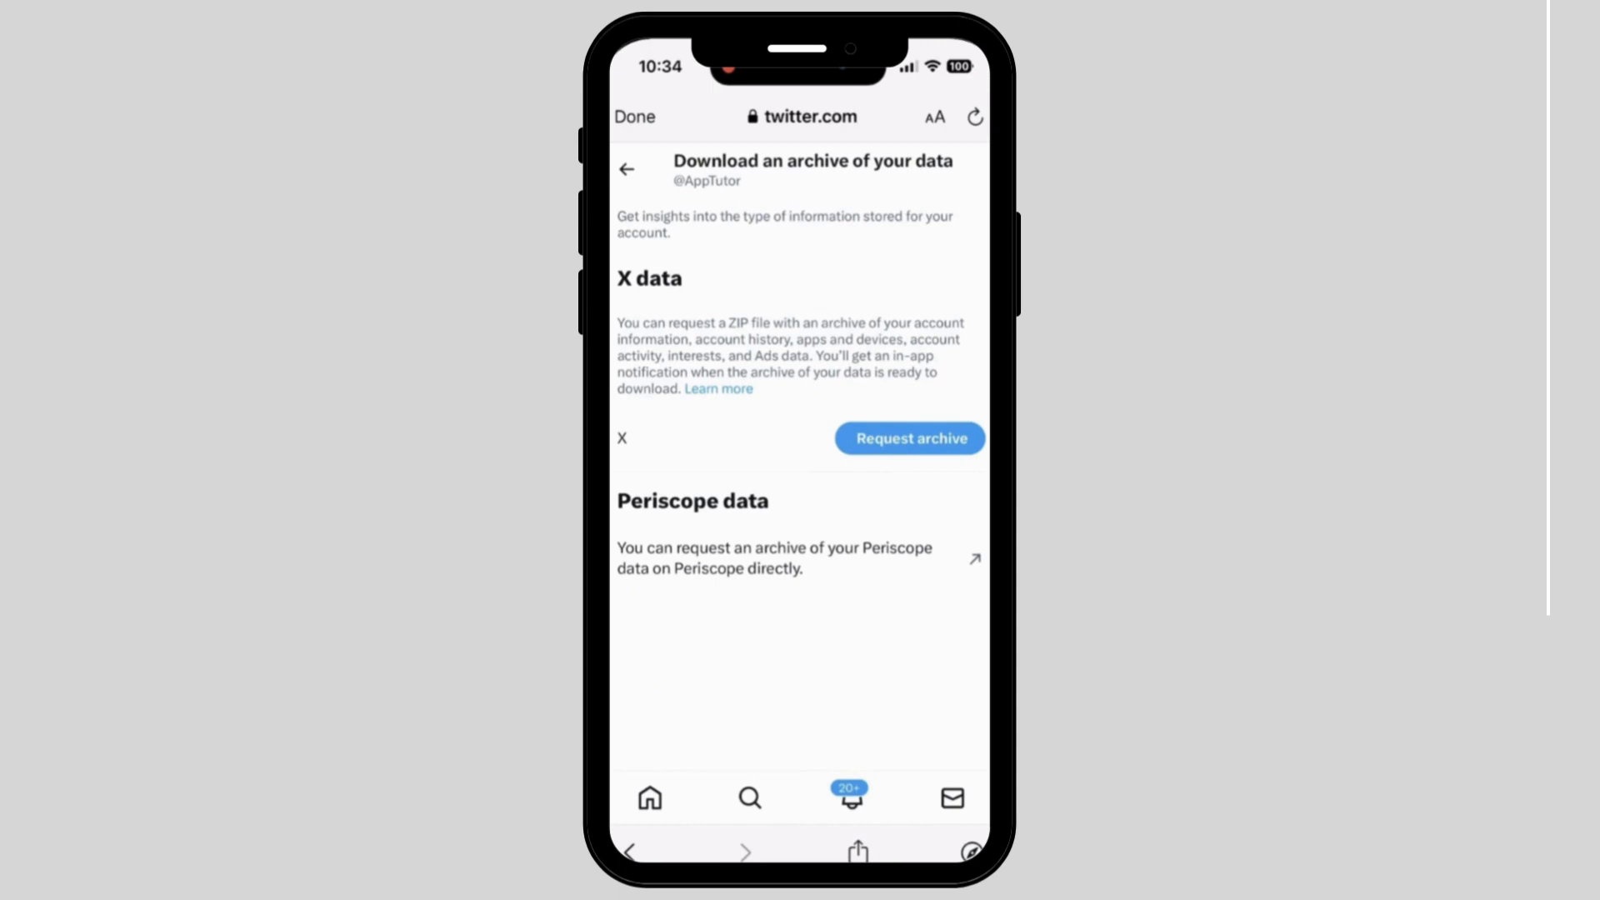
Request an archive of the X data for the account
{"action": "left_click", "coordinate": [908, 437]}
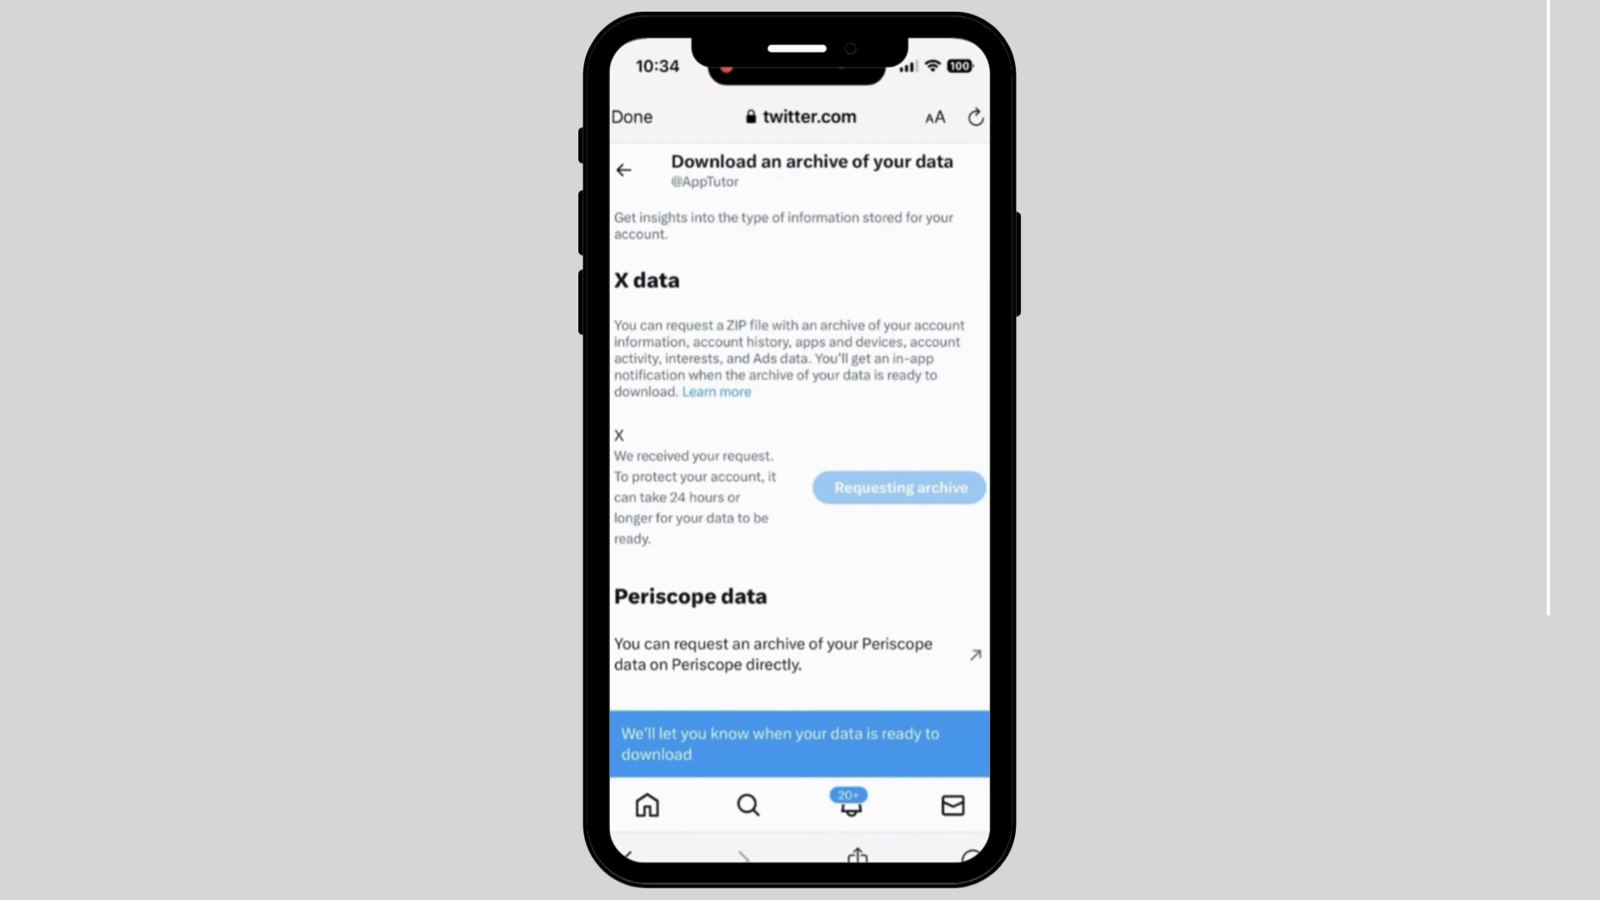